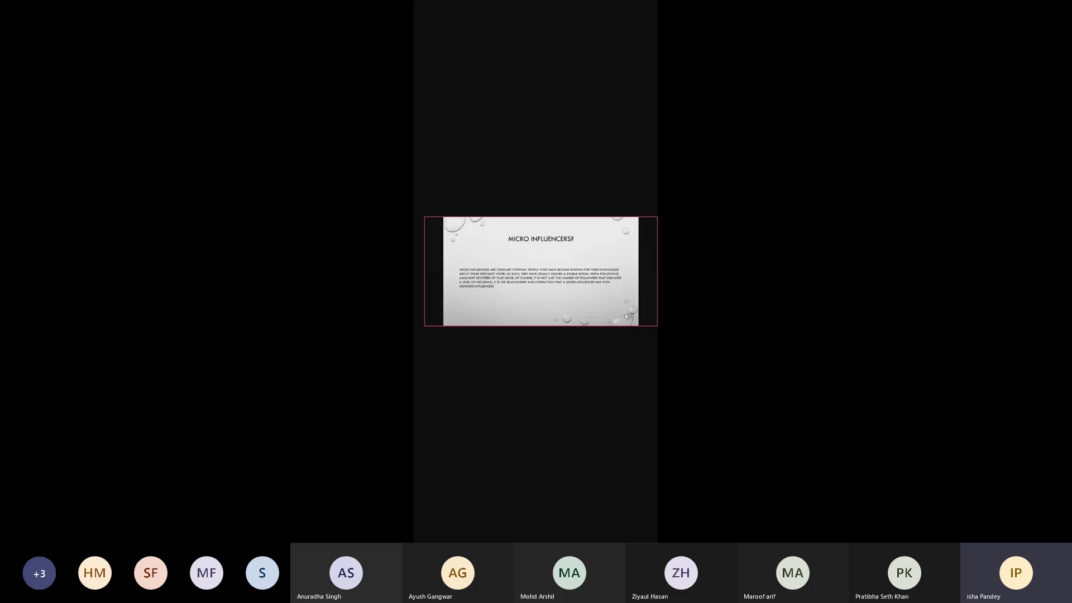
Advance the shared slideshow from the Micro Influencers? slide to the By Types of Content? slide
key(Right)
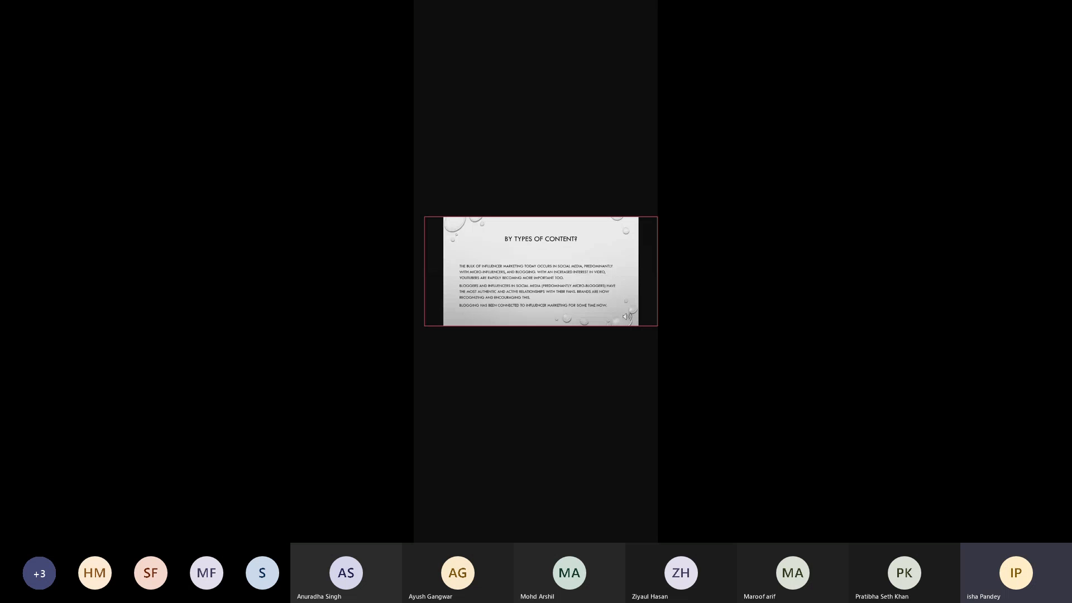